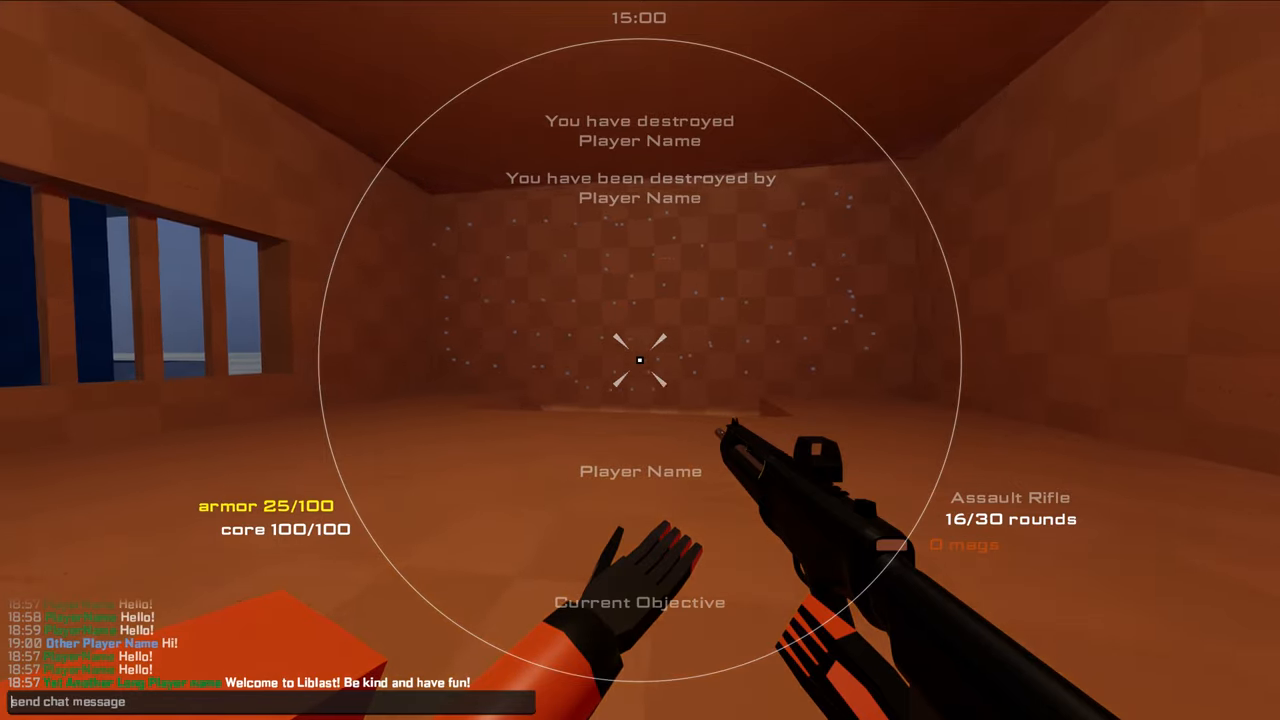
Step: Spawn into the city map, briefly toggle the in-game console, and walk around the streets
{"action": "left_click", "coordinate": [640, 360]}
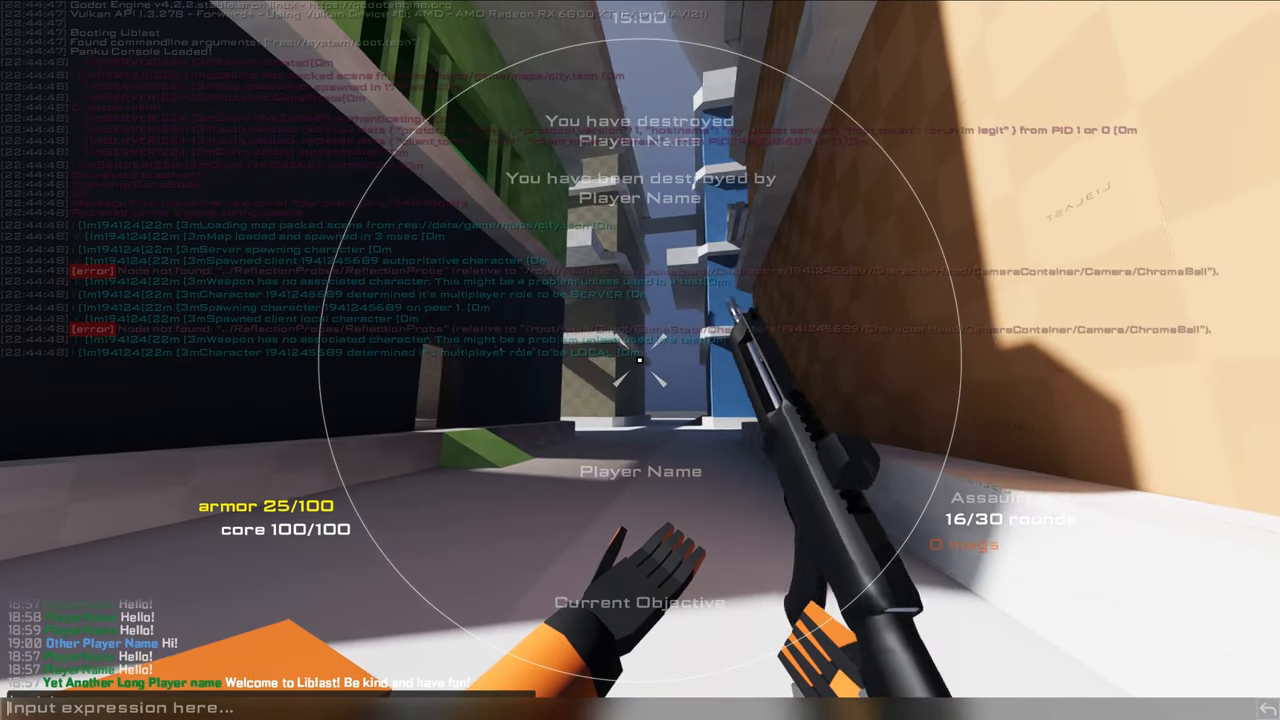
{"action": "type", "text": "dwd"}
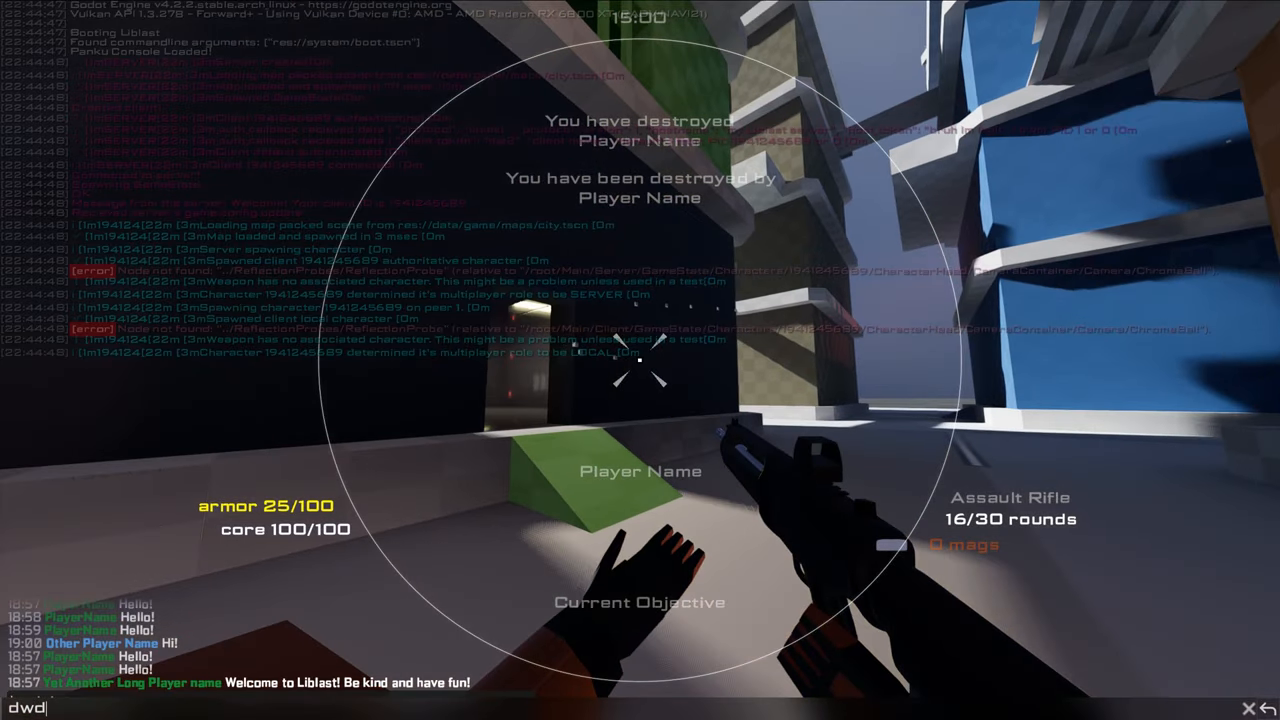
{"action": "type", "text": "d"}
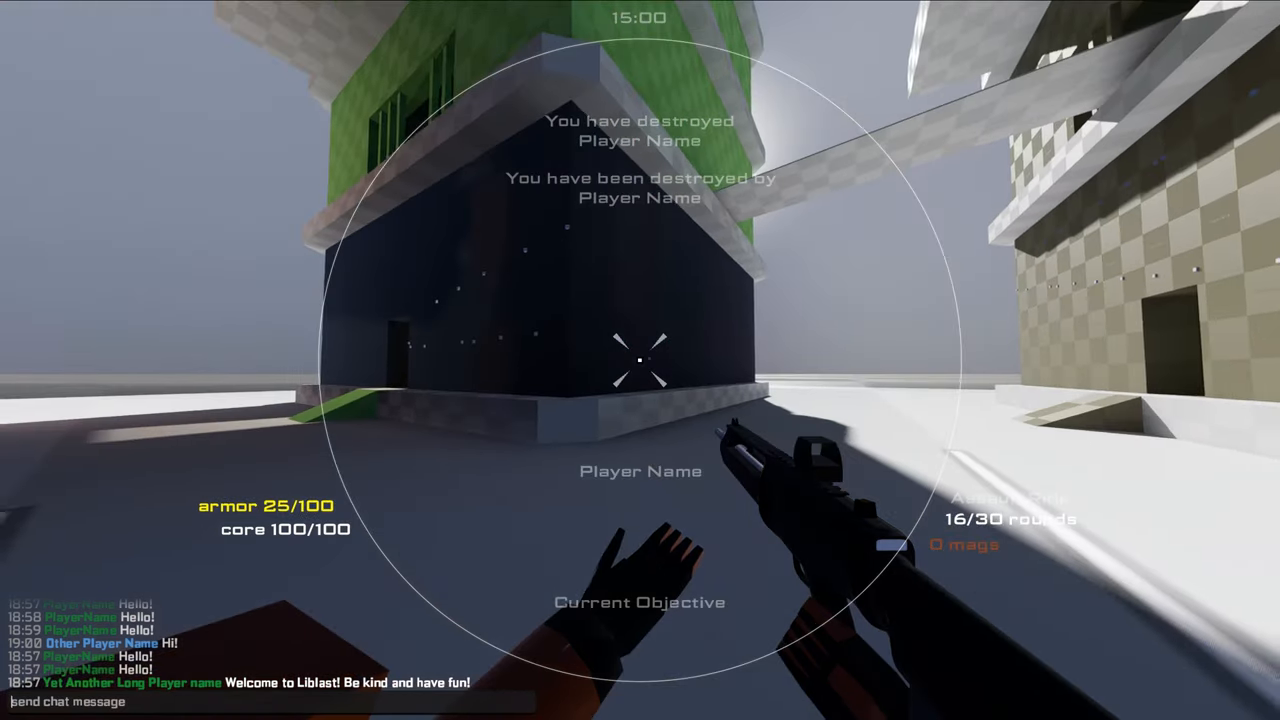
{"action": "left_click", "coordinate": [640, 360]}
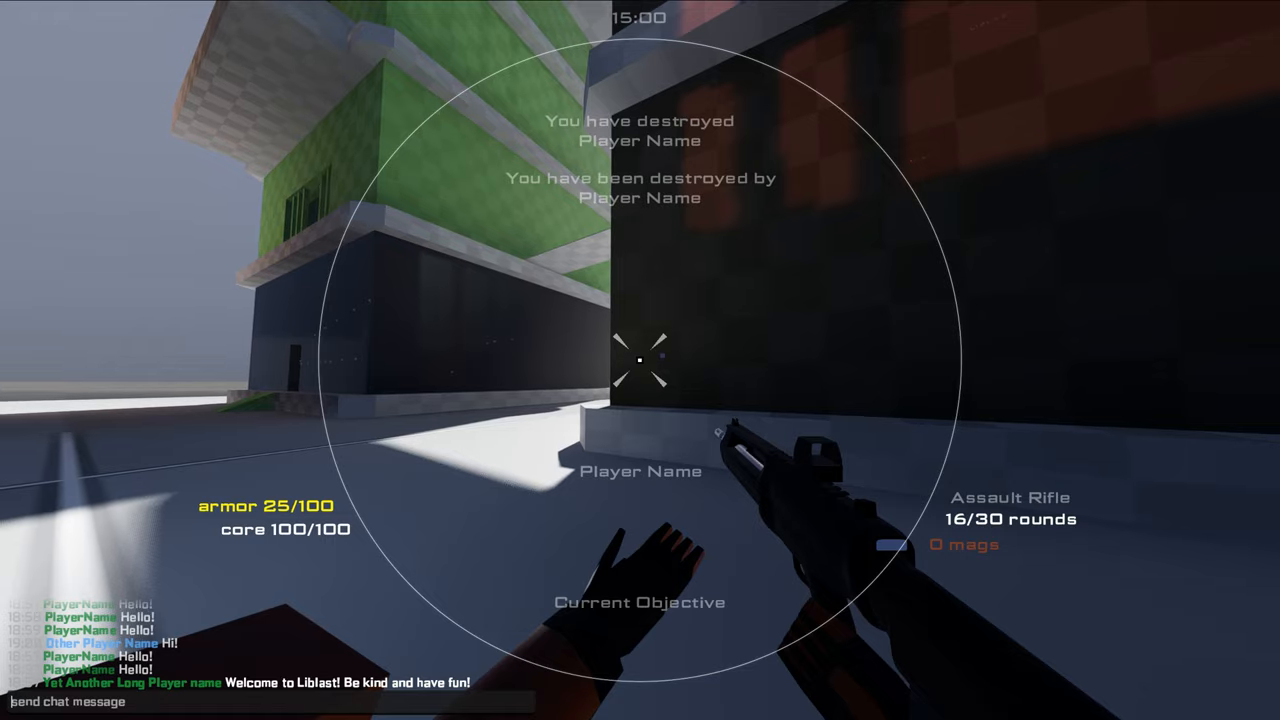
{"action": "mouse_move", "coordinate": [640, 360]}
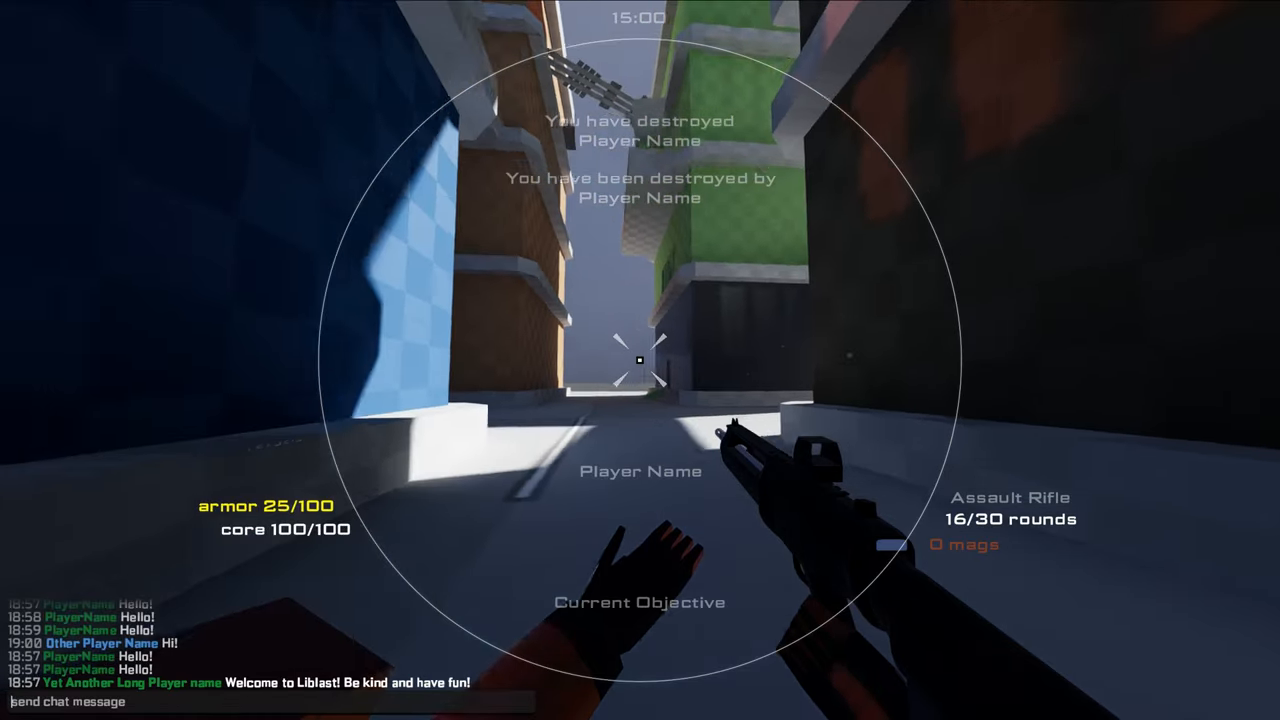
{"action": "left_click", "coordinate": [640, 360]}
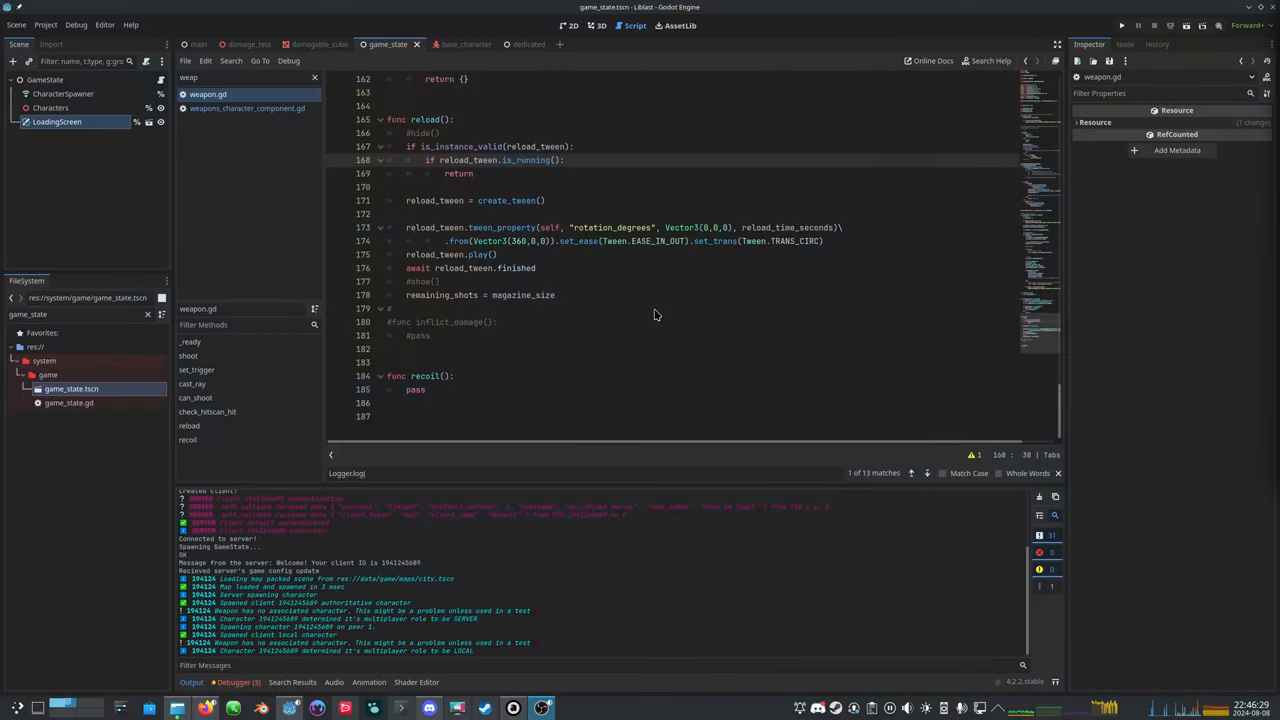
{"action": "mouse_move", "coordinate": [668, 154]}
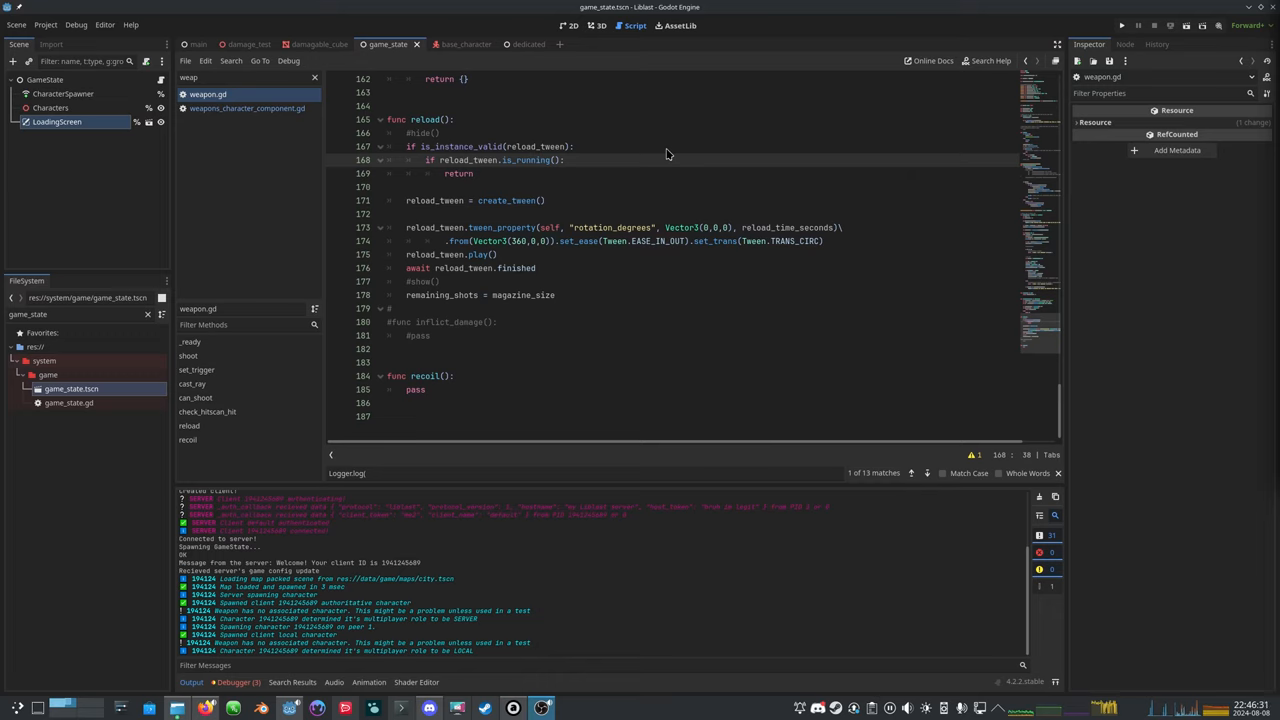
Step: Rerun the project and bring up main.tscn with server.gd in the Script editor
{"action": "left_click", "coordinate": [456, 119]}
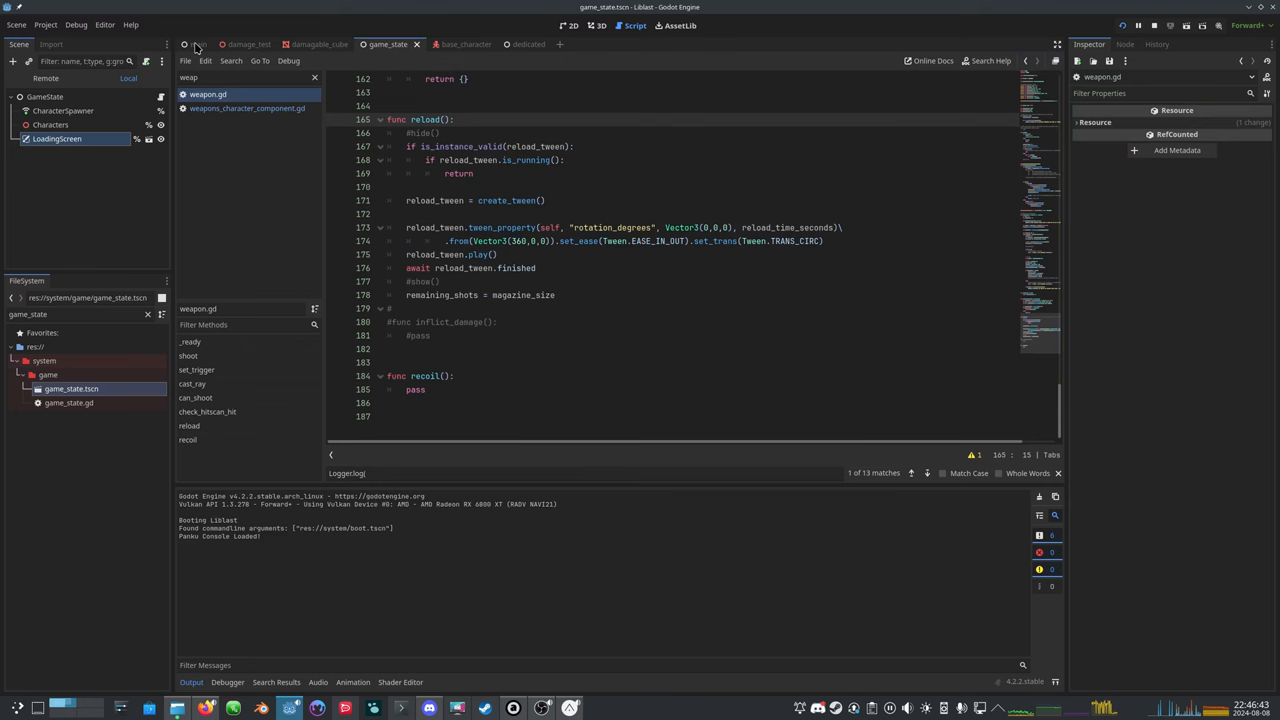
{"action": "left_click", "coordinate": [197, 44]}
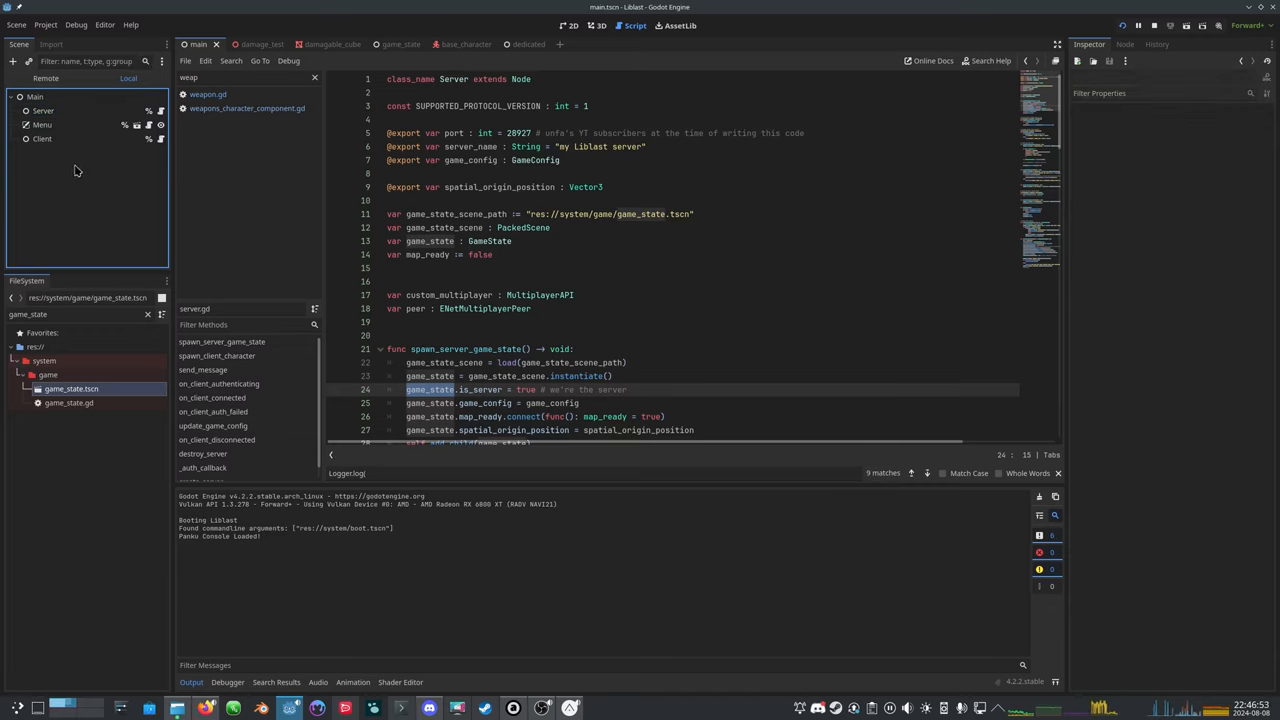
{"action": "left_click", "coordinate": [42, 138]}
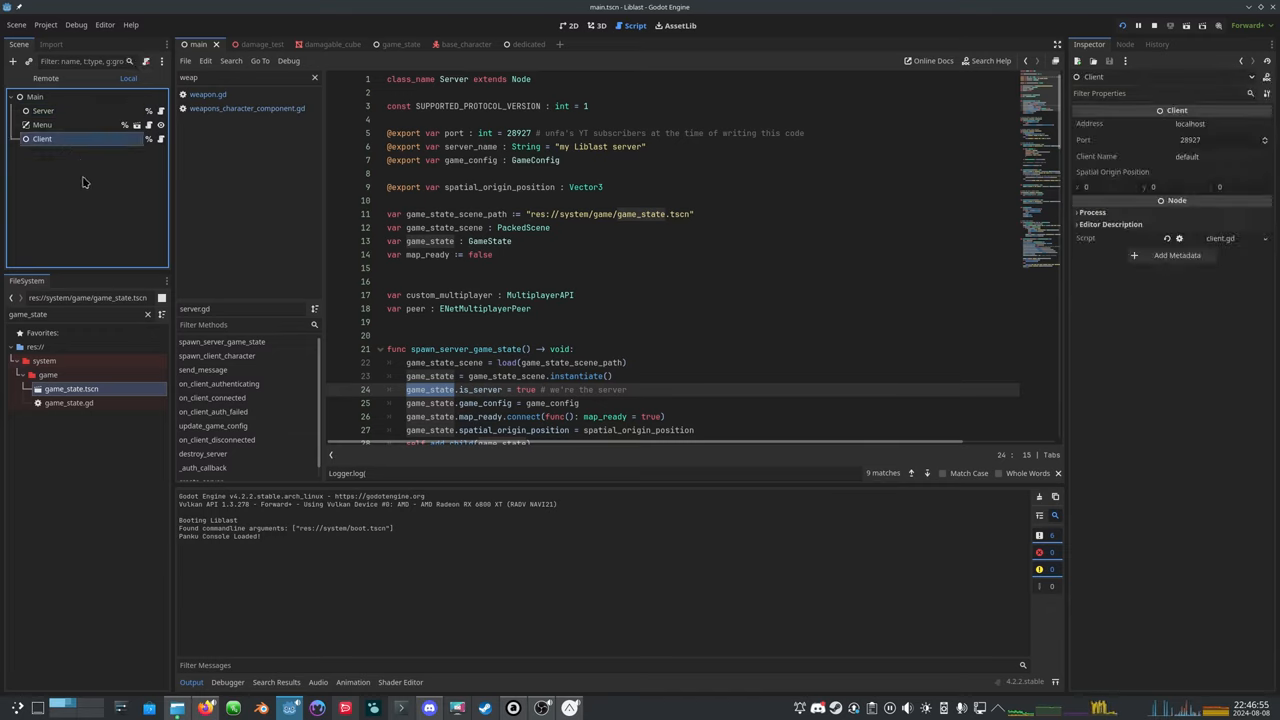
{"action": "left_click", "coordinate": [43, 110]}
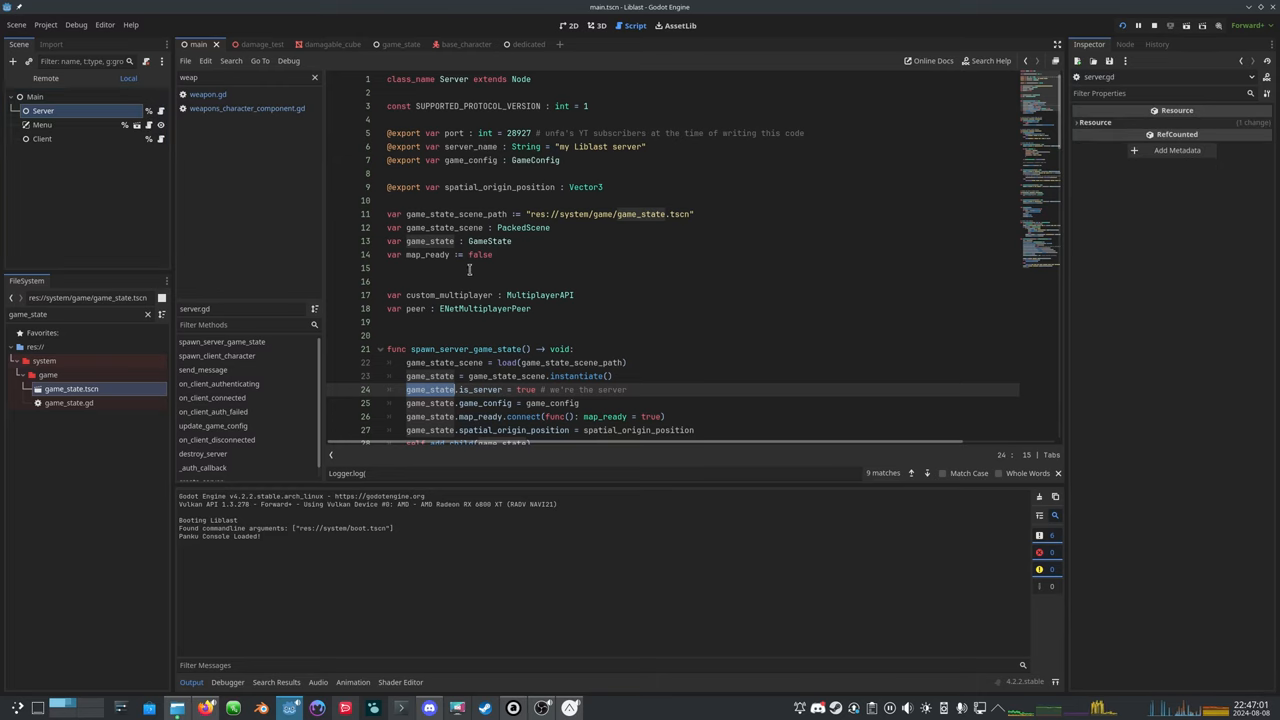
{"action": "scroll", "scroll_direction": "down", "scroll_amount": 3}
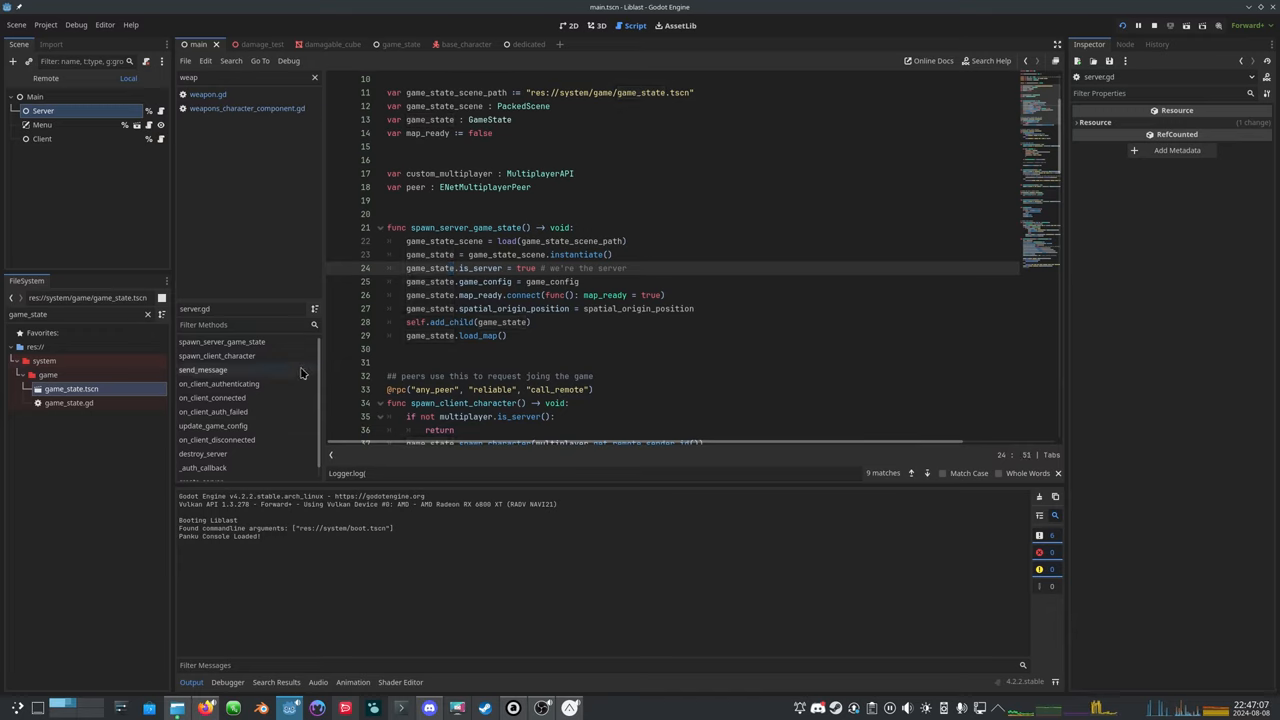
{"action": "mouse_move", "coordinate": [255, 440]}
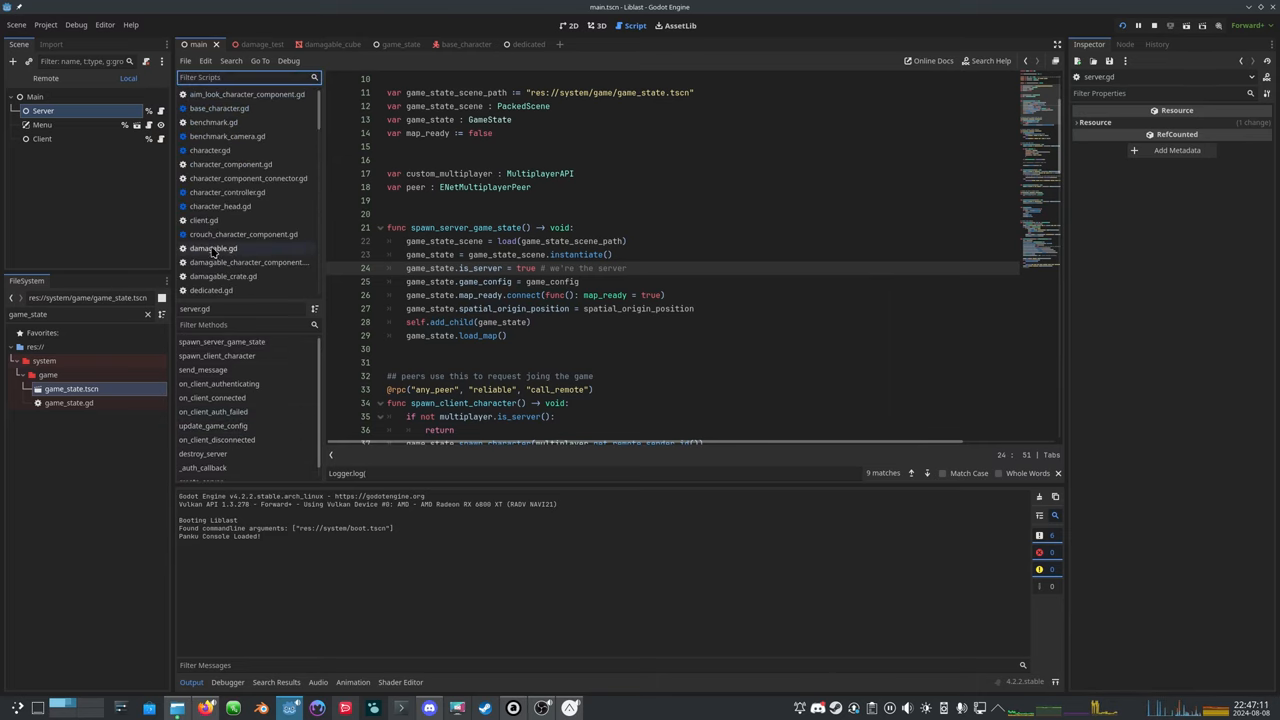
{"action": "scroll", "scroll_direction": "down", "scroll_amount": 3}
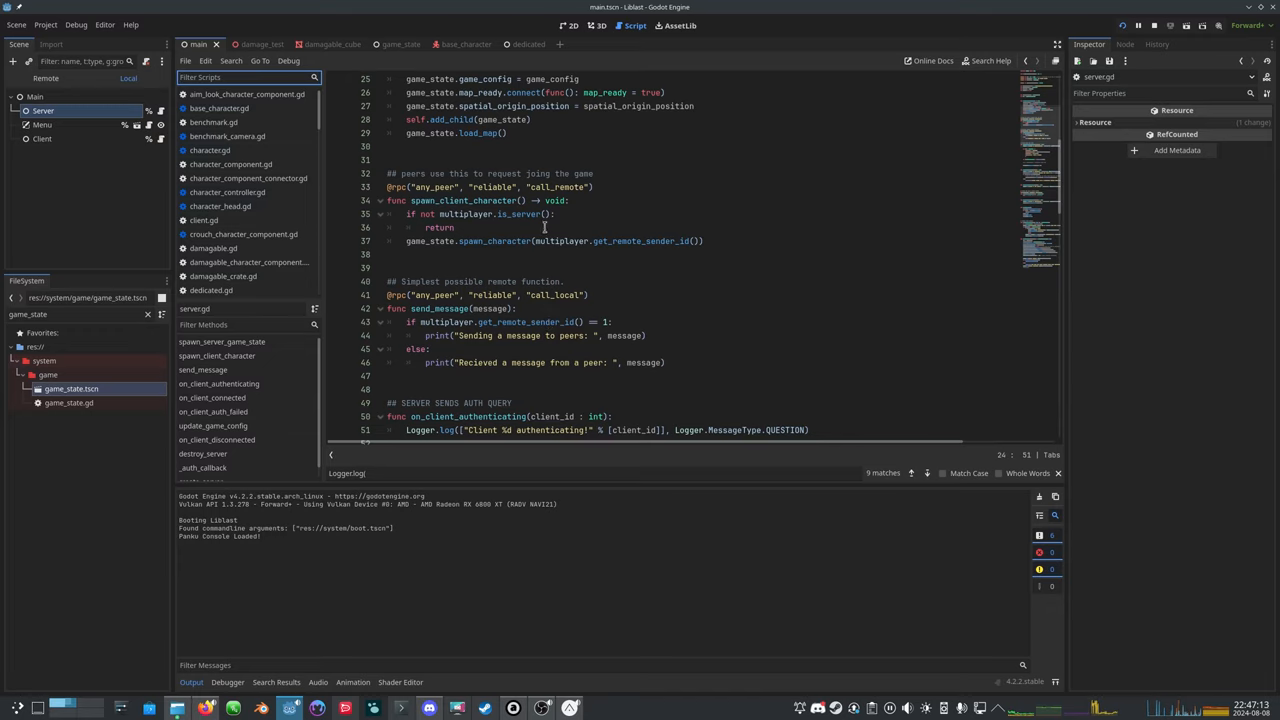
{"action": "scroll", "scroll_direction": "down", "scroll_amount": 3}
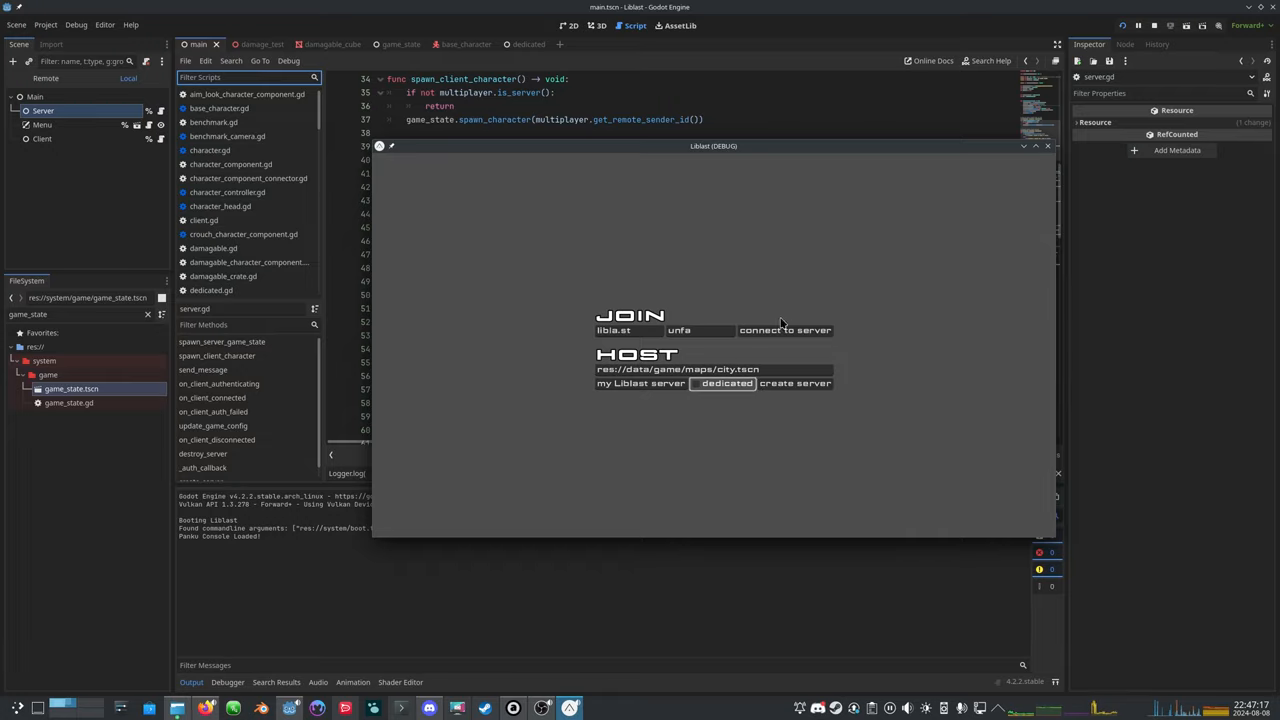
Step: Join the libla.st server, switch the game window to fullscreen, and play
{"action": "left_click", "coordinate": [784, 330]}
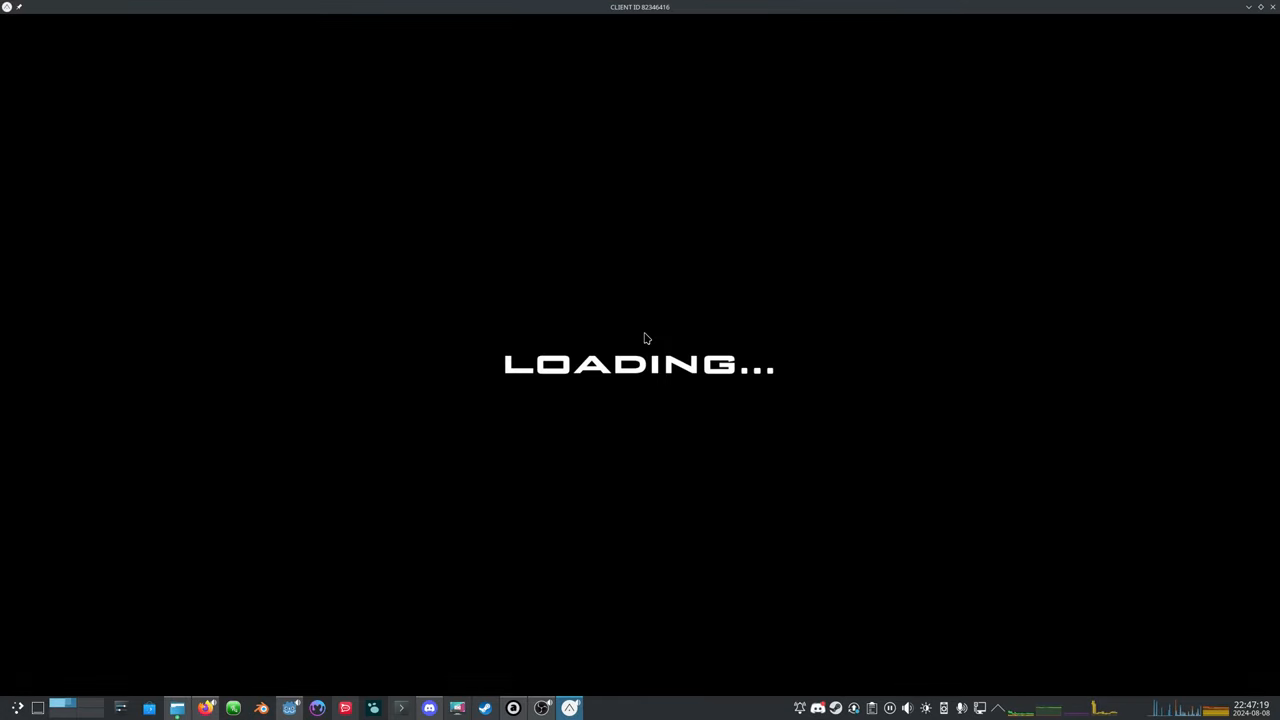
{"action": "mouse_move", "coordinate": [475, 123]}
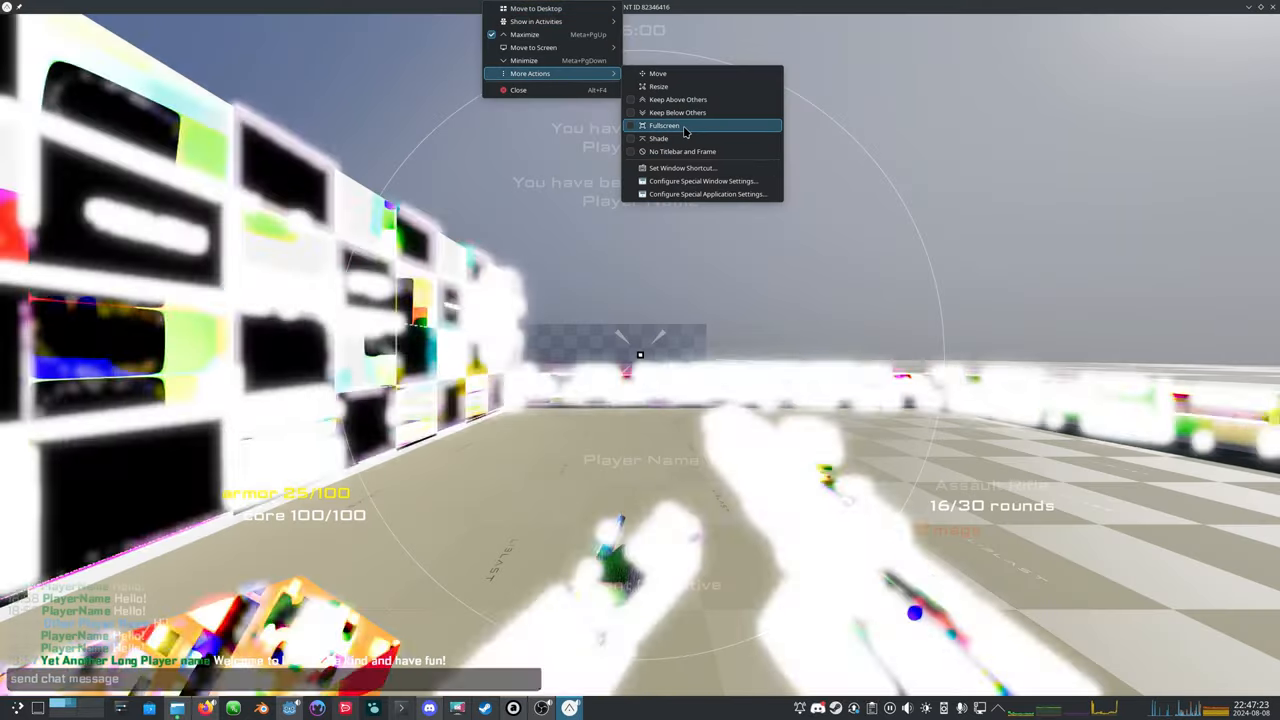
{"action": "left_click", "coordinate": [663, 125]}
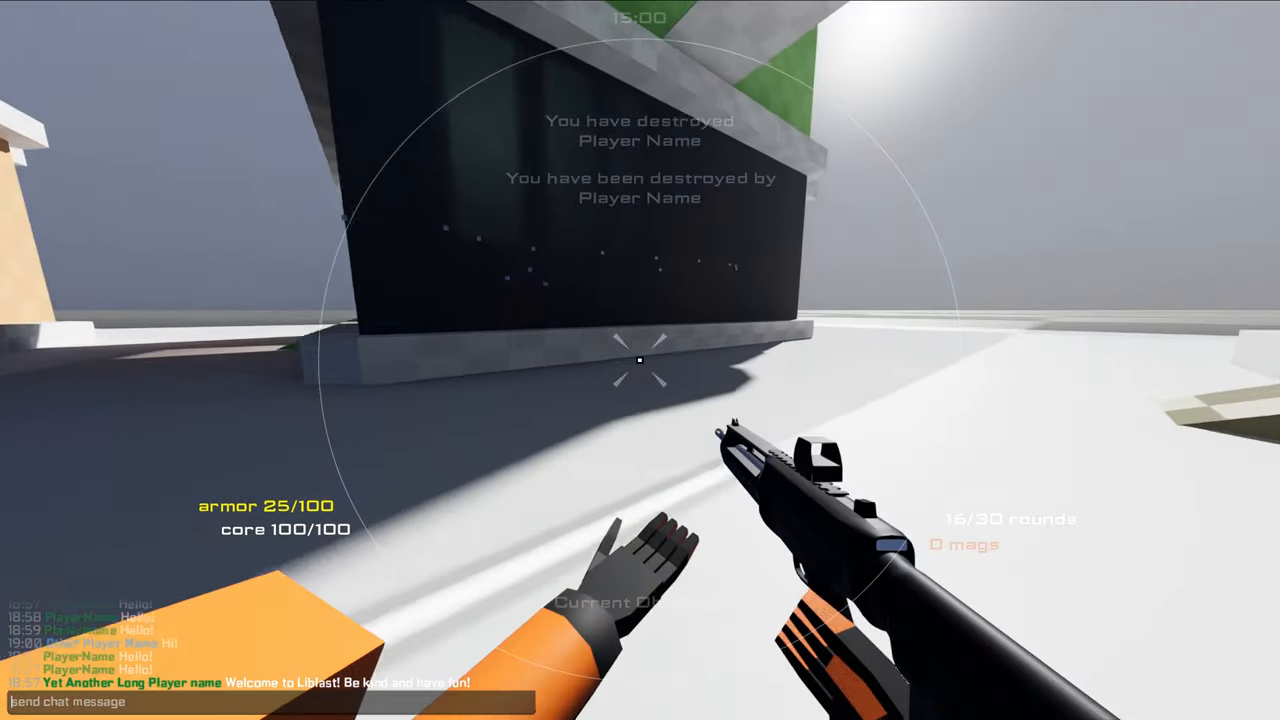
{"action": "left_click", "coordinate": [640, 360]}
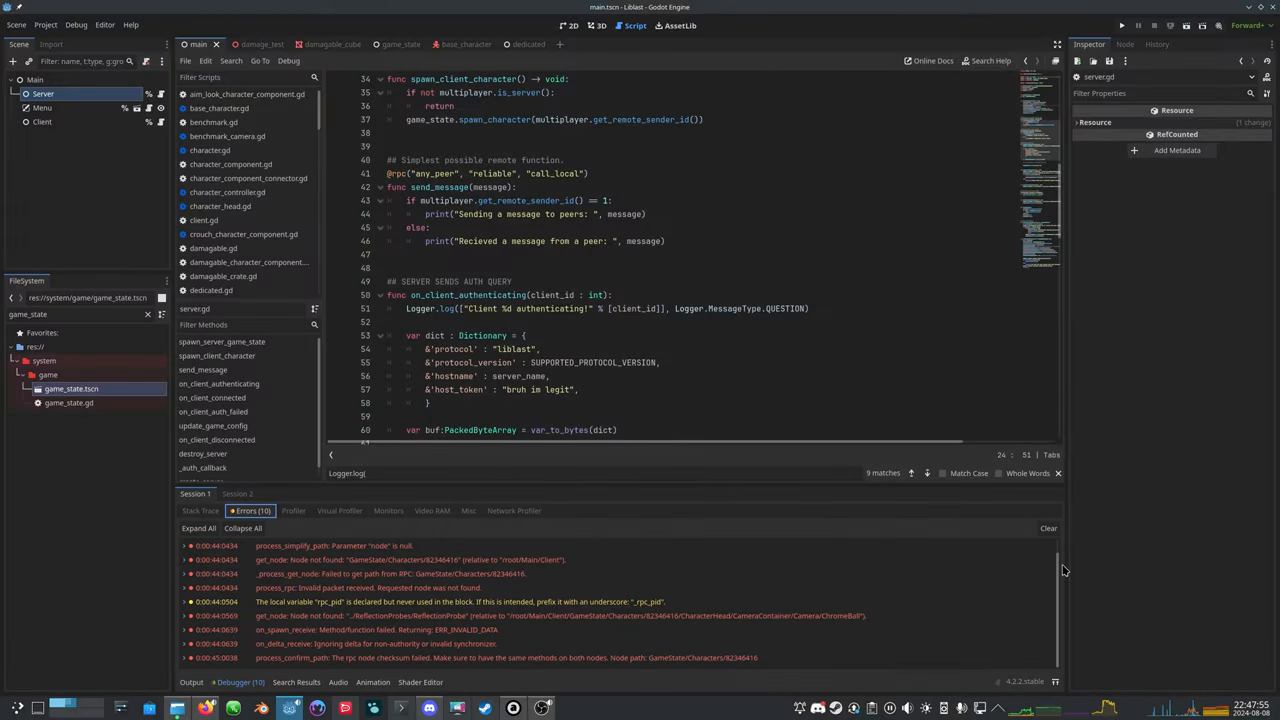
Step: Inspect the checksum and set_position_absolute RPC errors, save, stop, and view the menu in 2D
{"action": "left_click", "coordinate": [445, 657]}
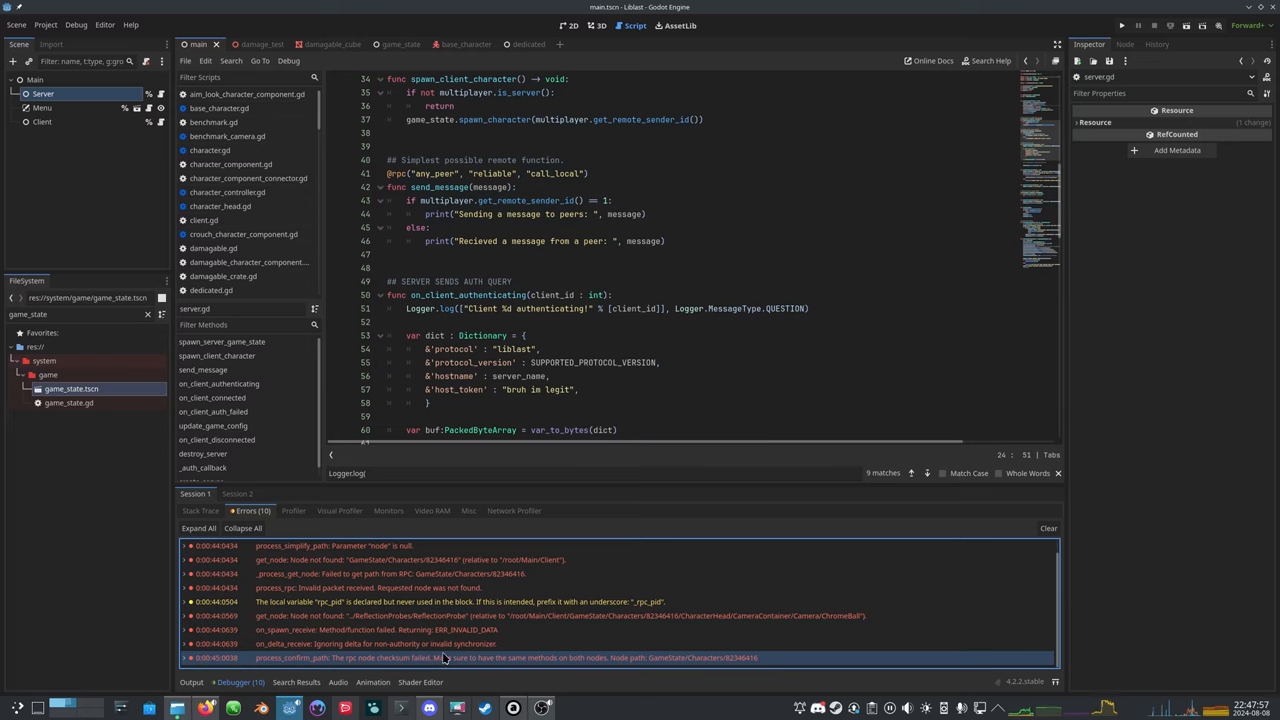
{"action": "mouse_move", "coordinate": [446, 658]}
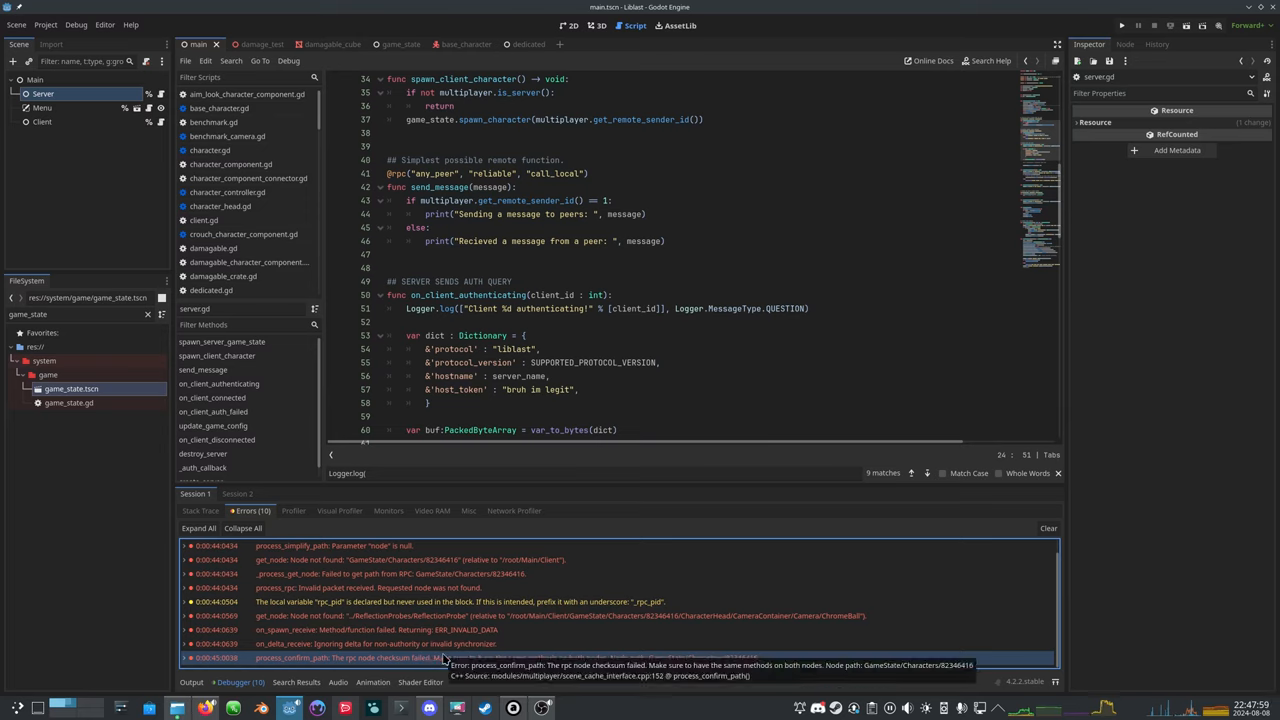
{"action": "key", "text": "ctrl+s"}
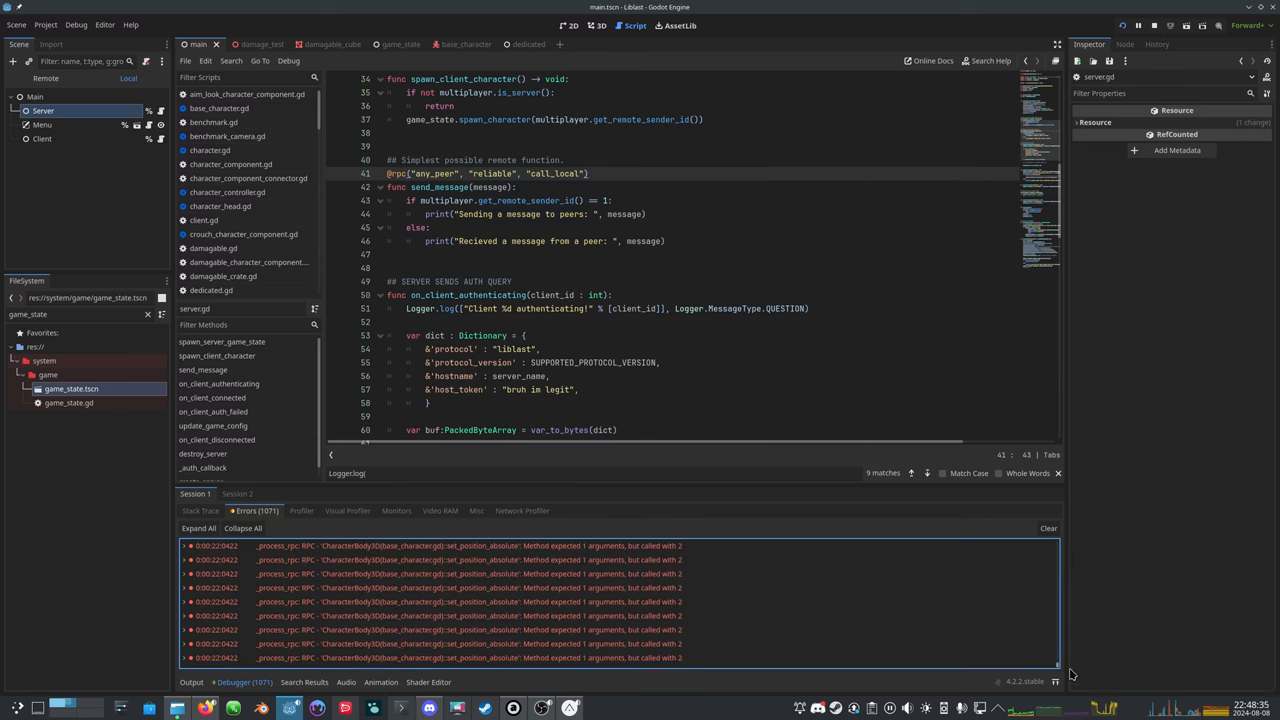
{"action": "left_click", "coordinate": [430, 643]}
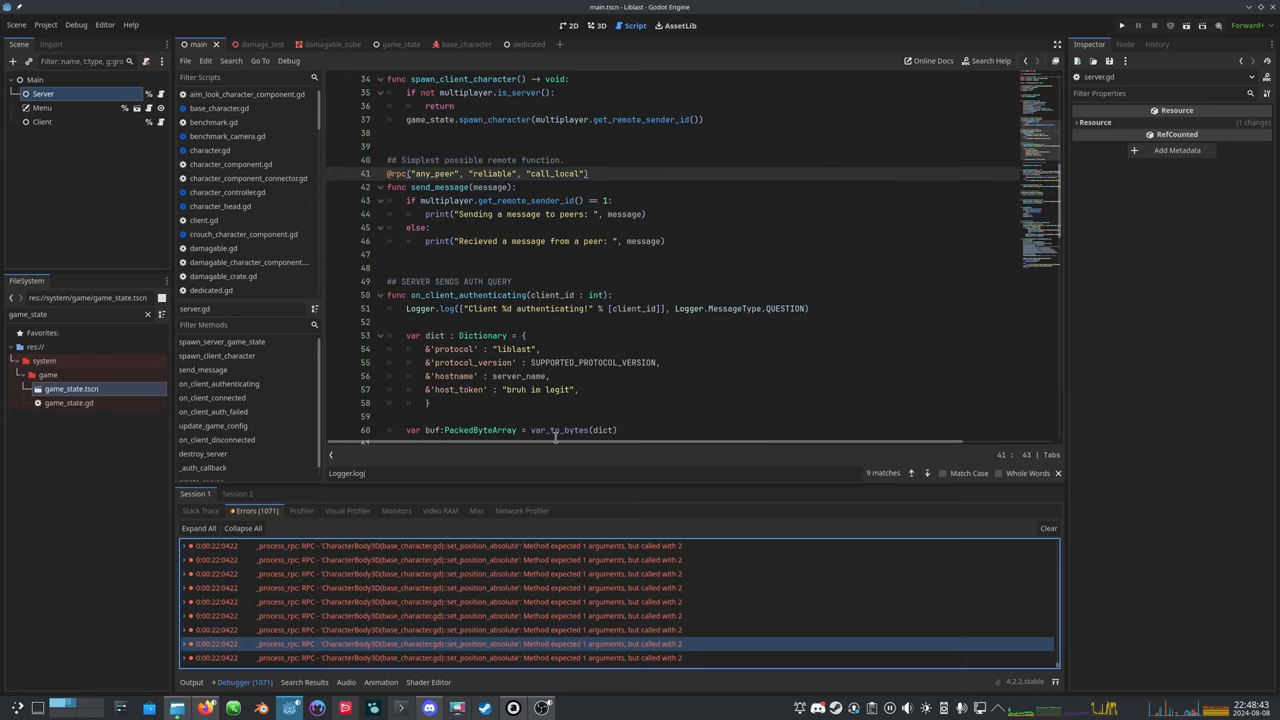
{"action": "left_click", "coordinate": [597, 25]}
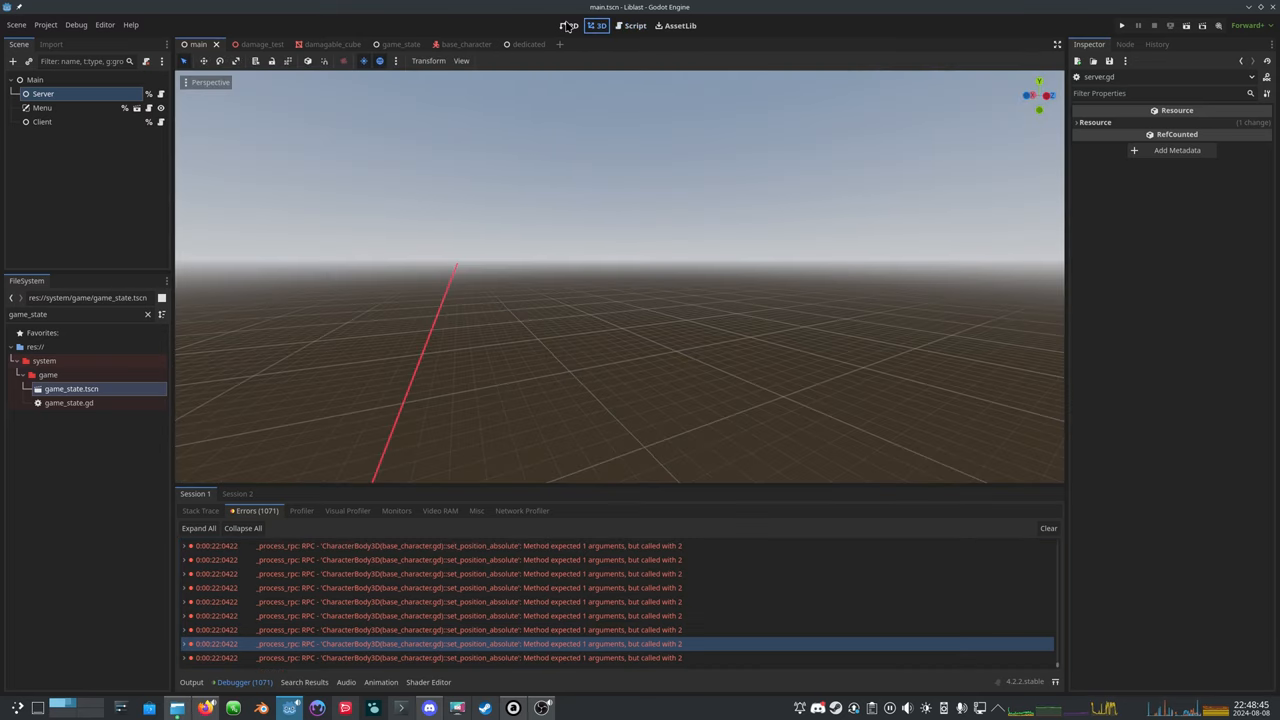
{"action": "left_click", "coordinate": [573, 25]}
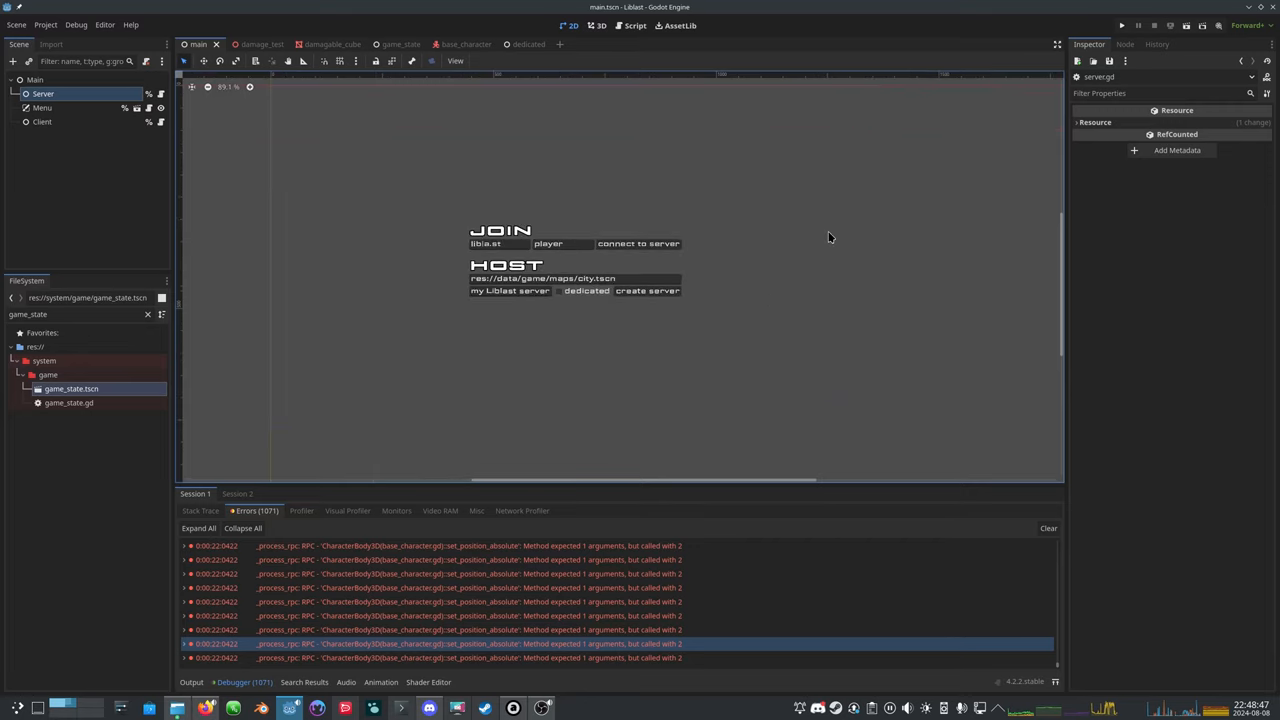